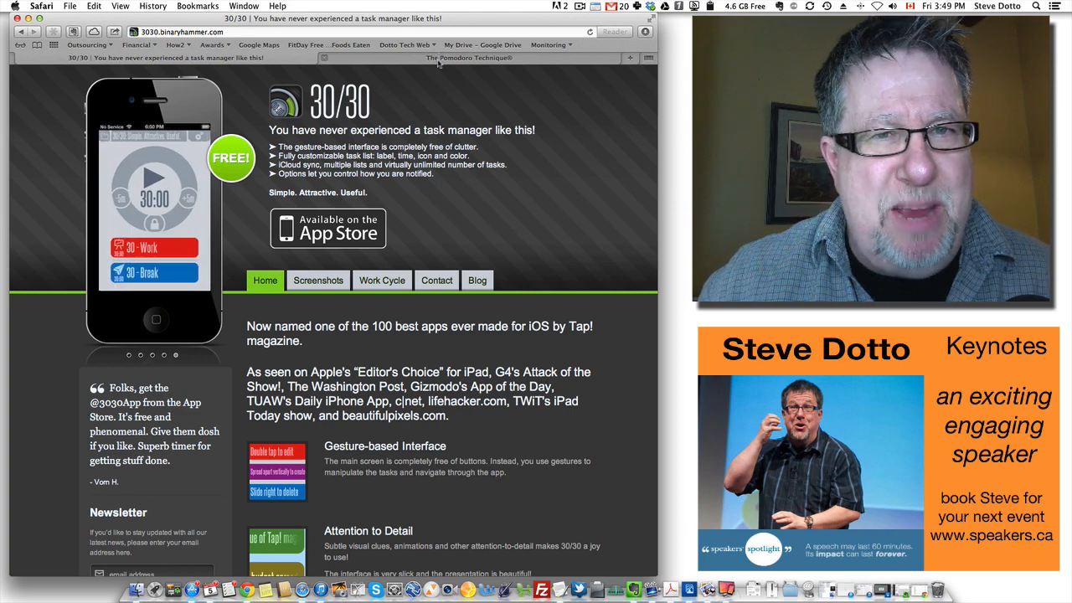
Switch Safari from the 30/30 site to the Pomodoro Technique Timer tab.
left_click(469, 57)
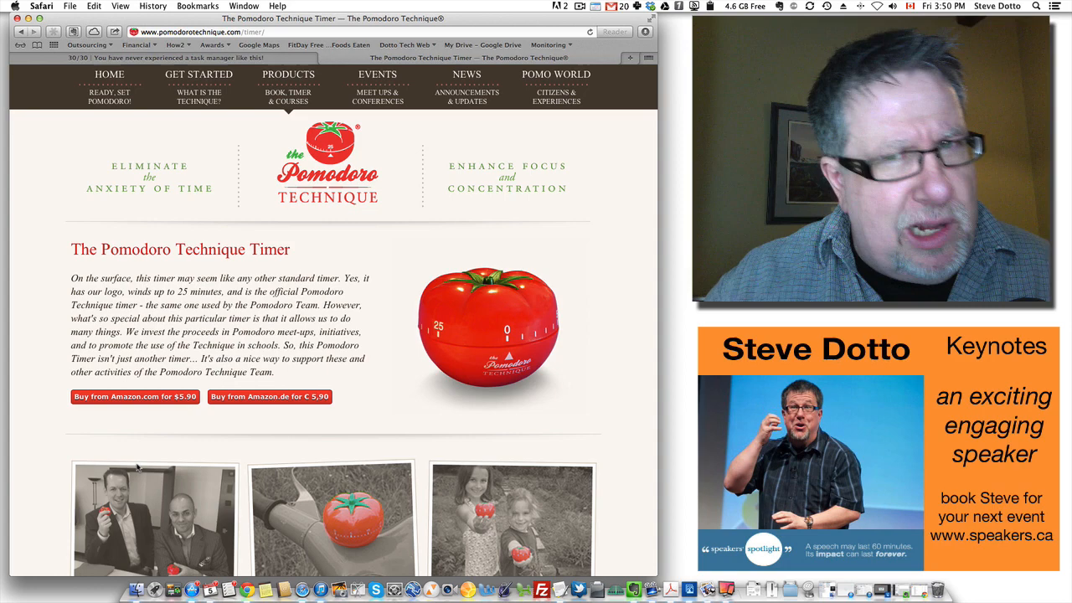
left_click(159, 57)
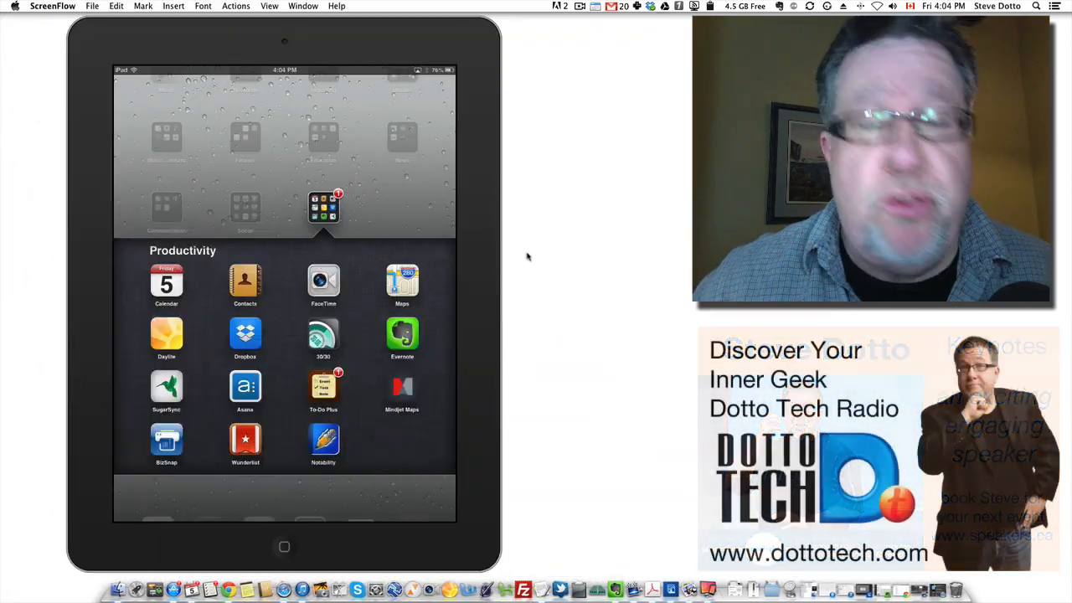
Launch 30/30 from the Productivity folder to show the Friday task list.
left_click(324, 335)
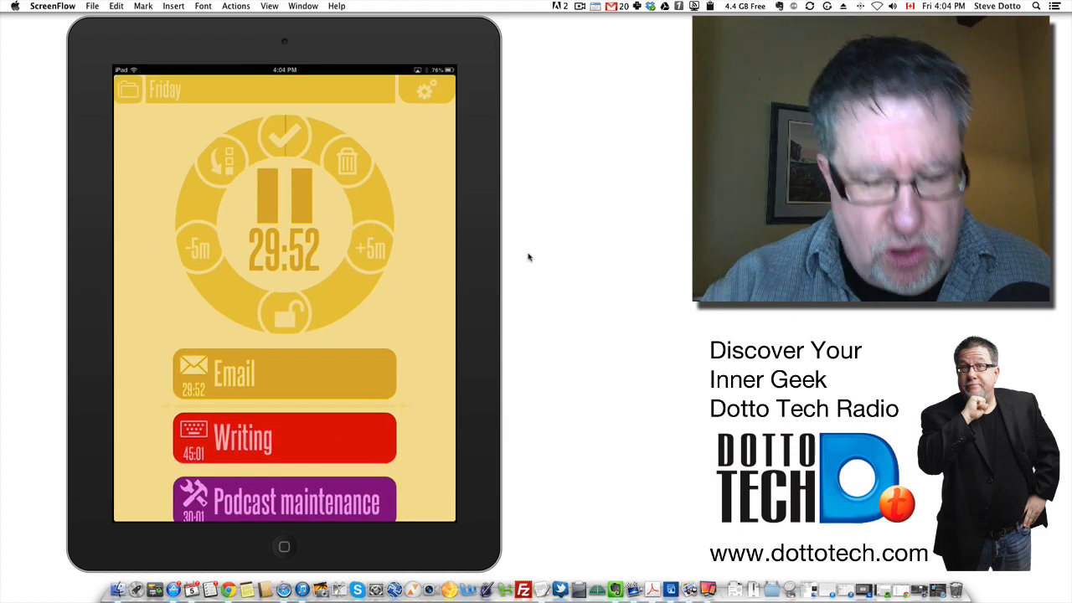
scroll("down", 3)
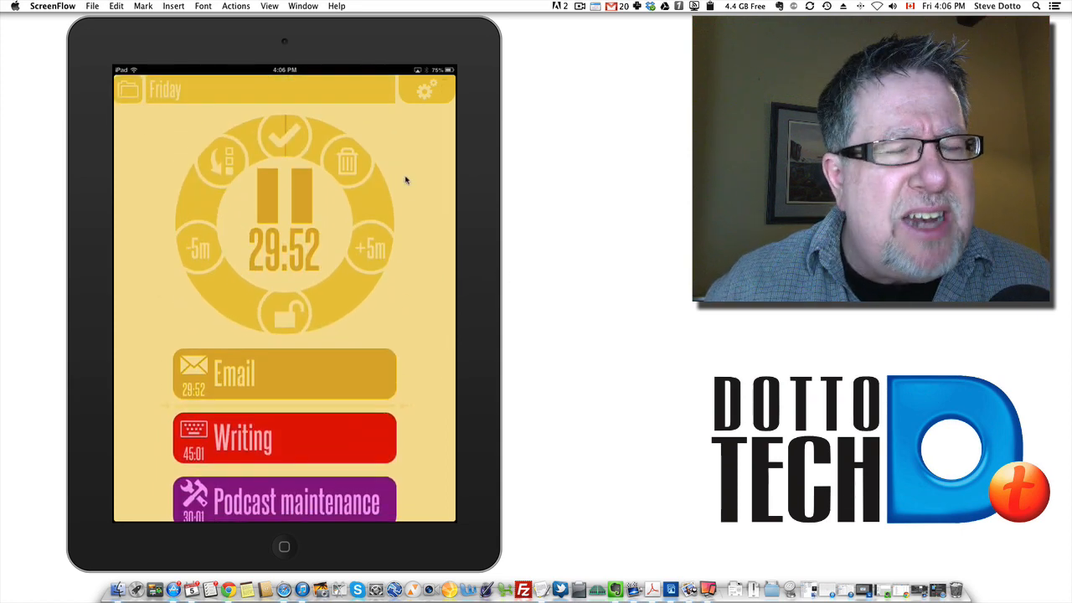
mouse_move(521, 198)
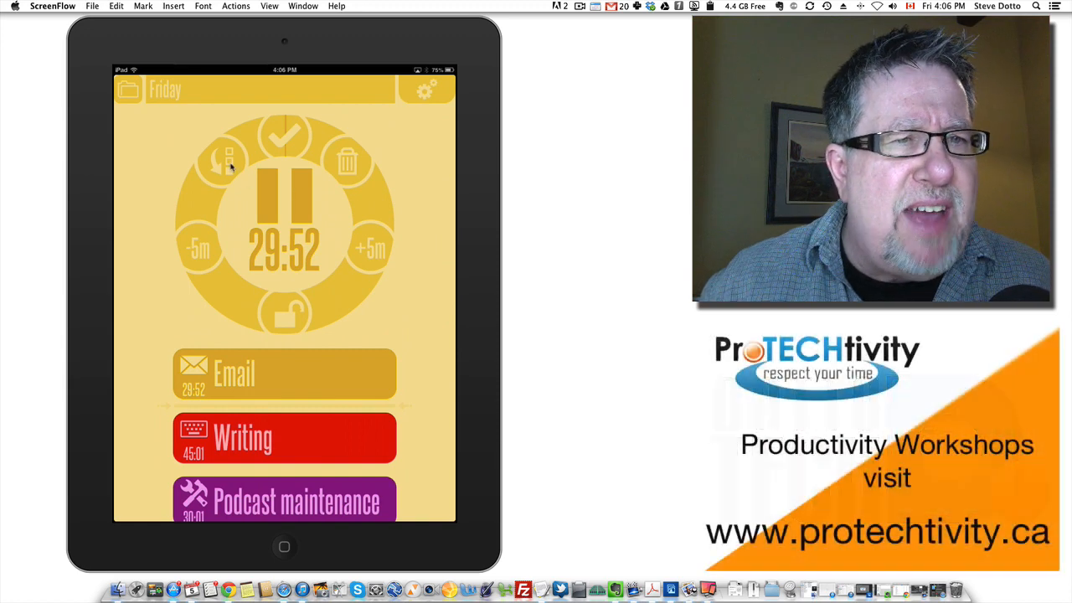
mouse_move(226, 172)
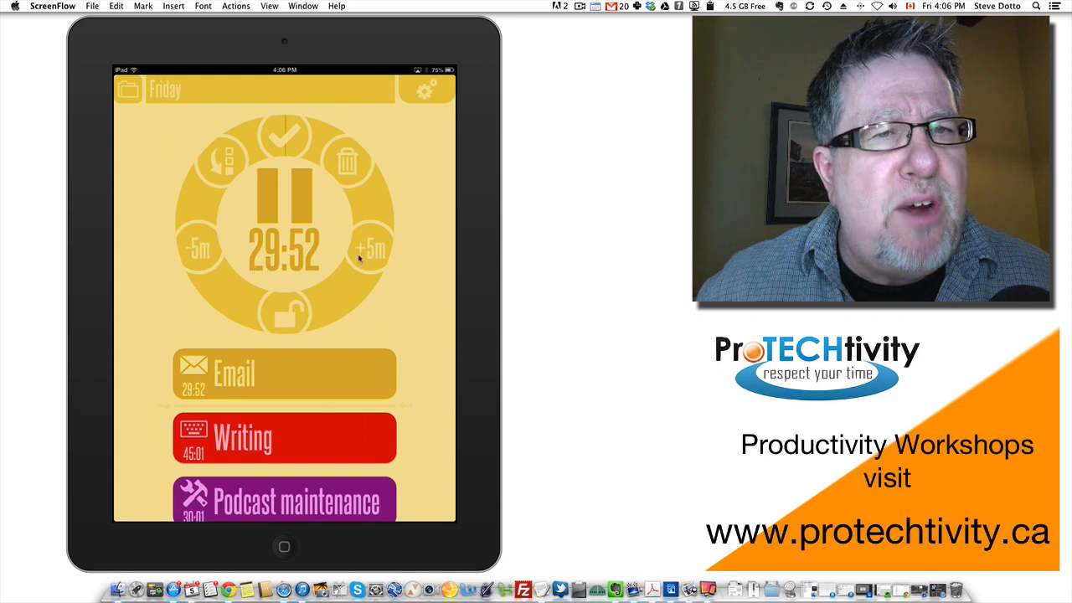
mouse_move(378, 336)
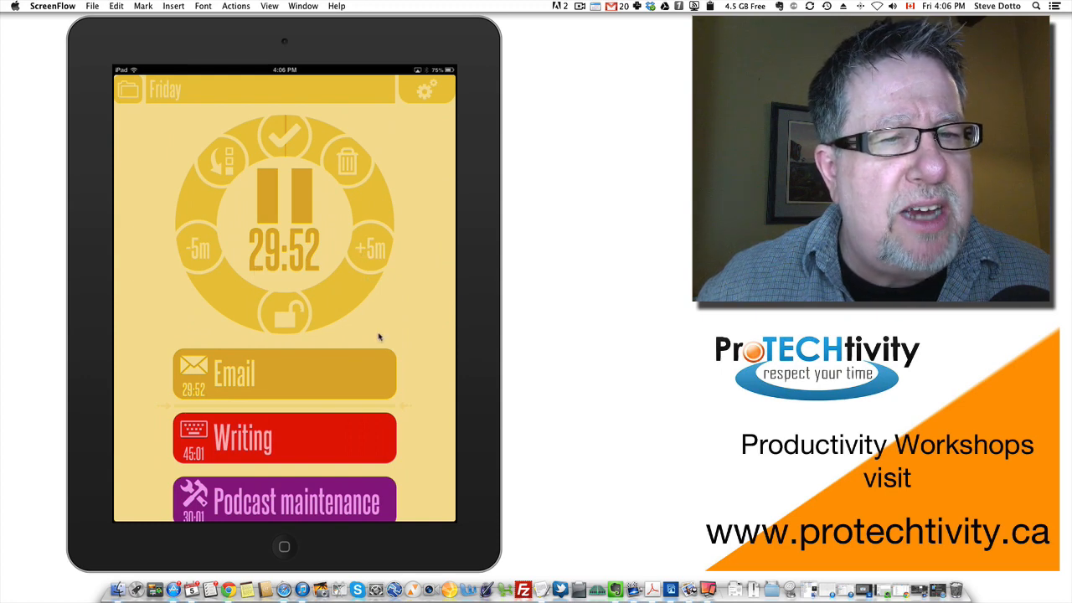
mouse_move(390, 317)
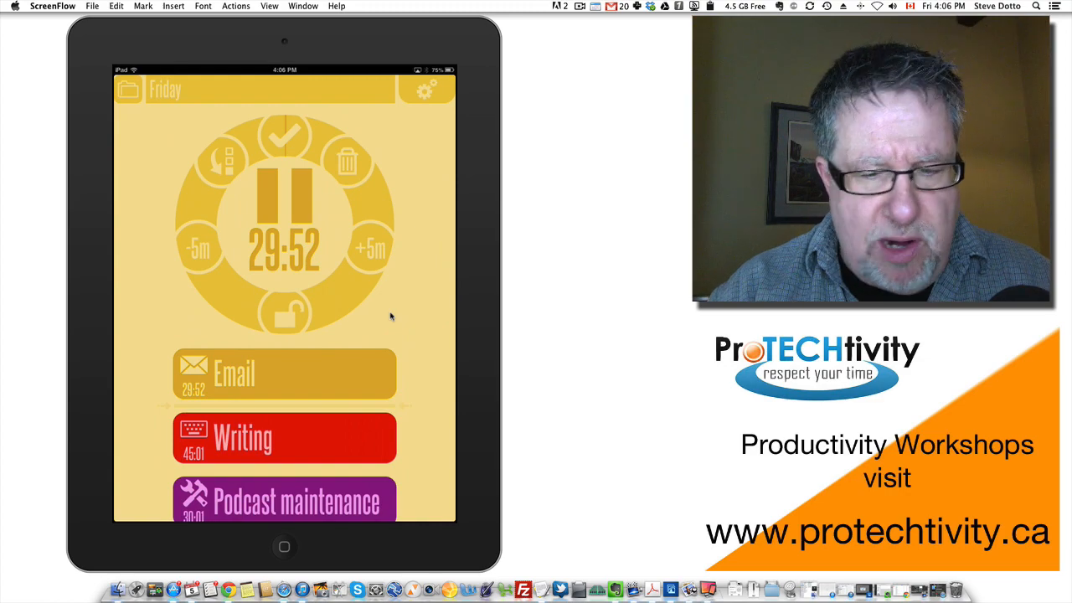
View the 30/30 settings panel, then close it back to the Friday list.
left_click(426, 90)
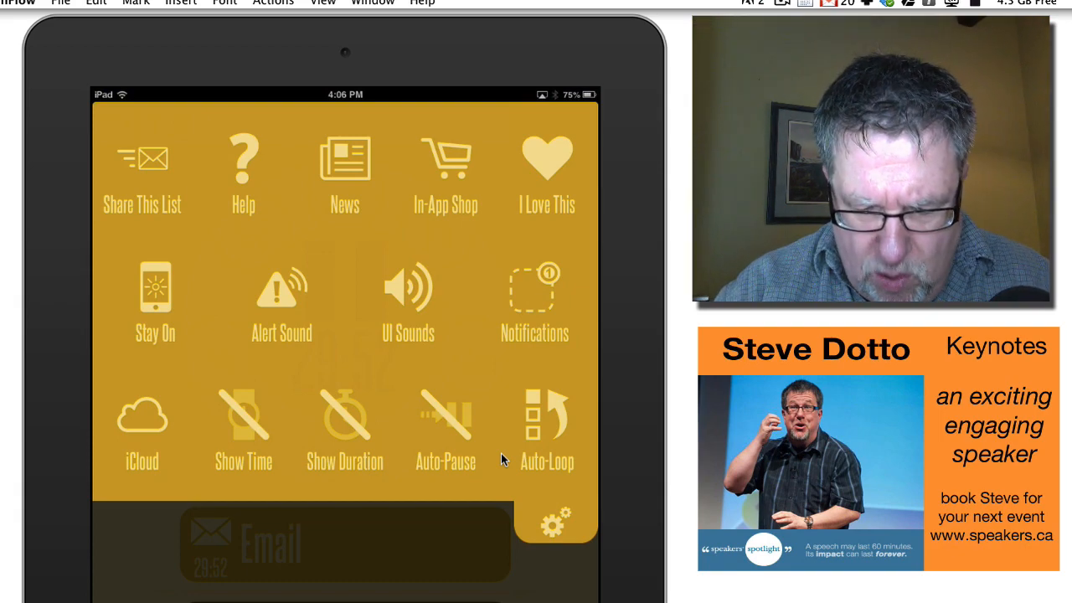
left_click(553, 522)
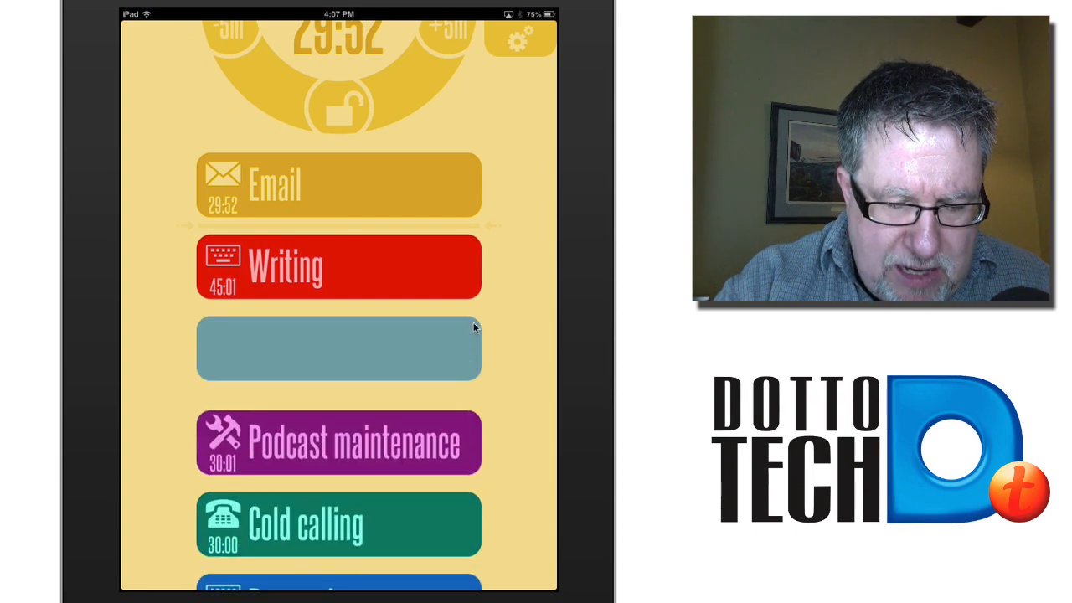
Label the blank task 'Site main' with a 20:00 duration and finish editing.
left_click(338, 348)
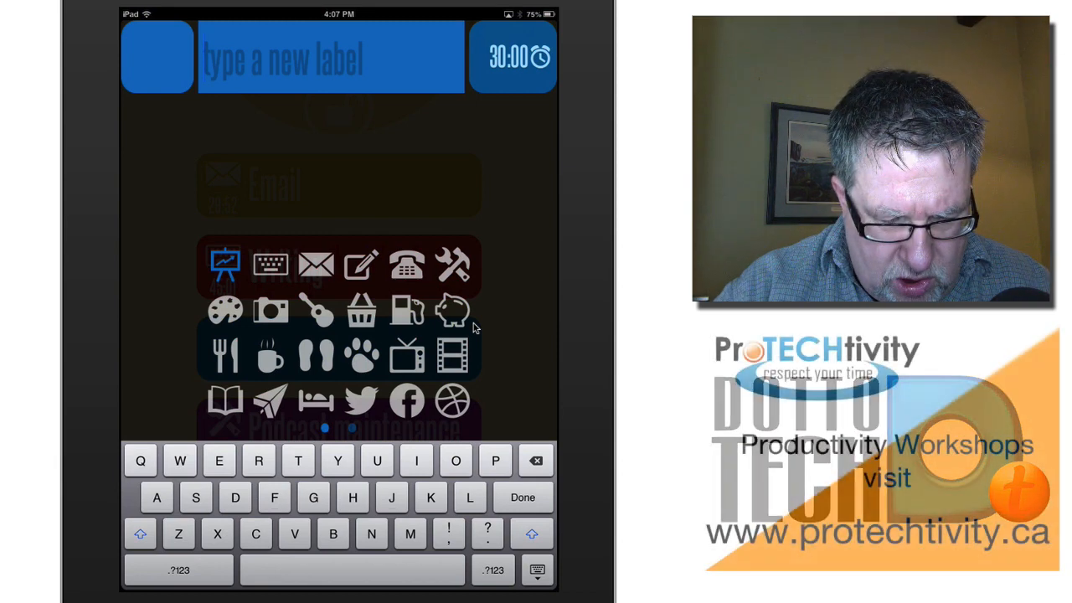
type("Site")
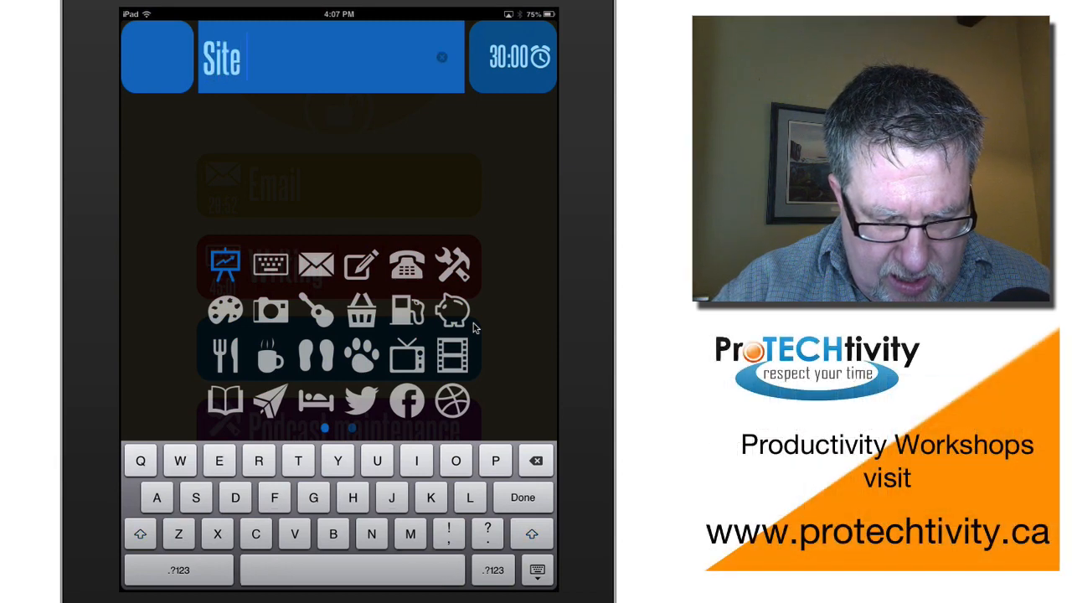
type("main")
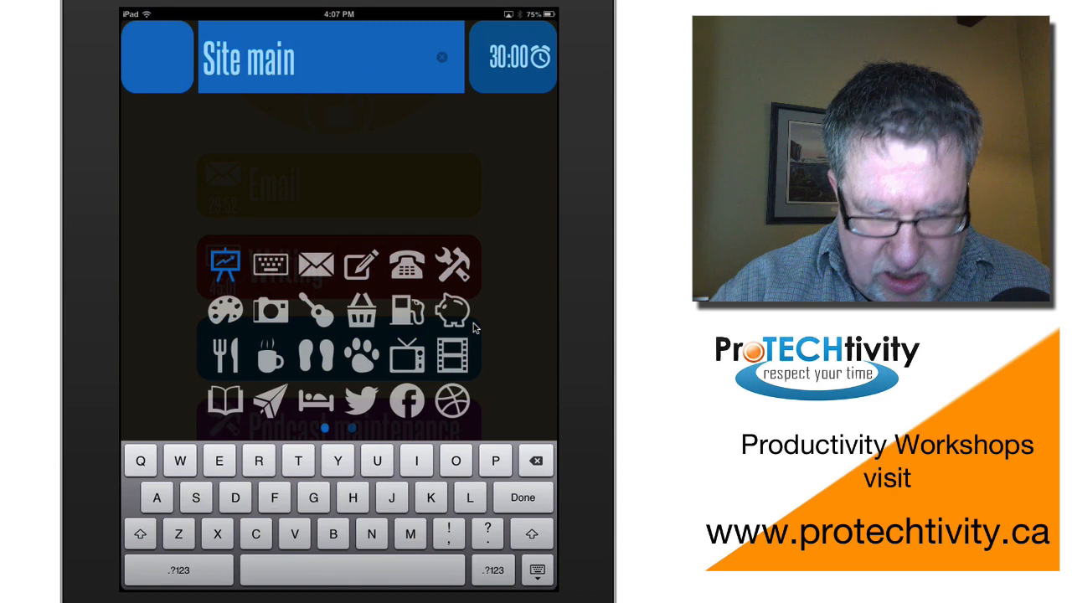
type(".")
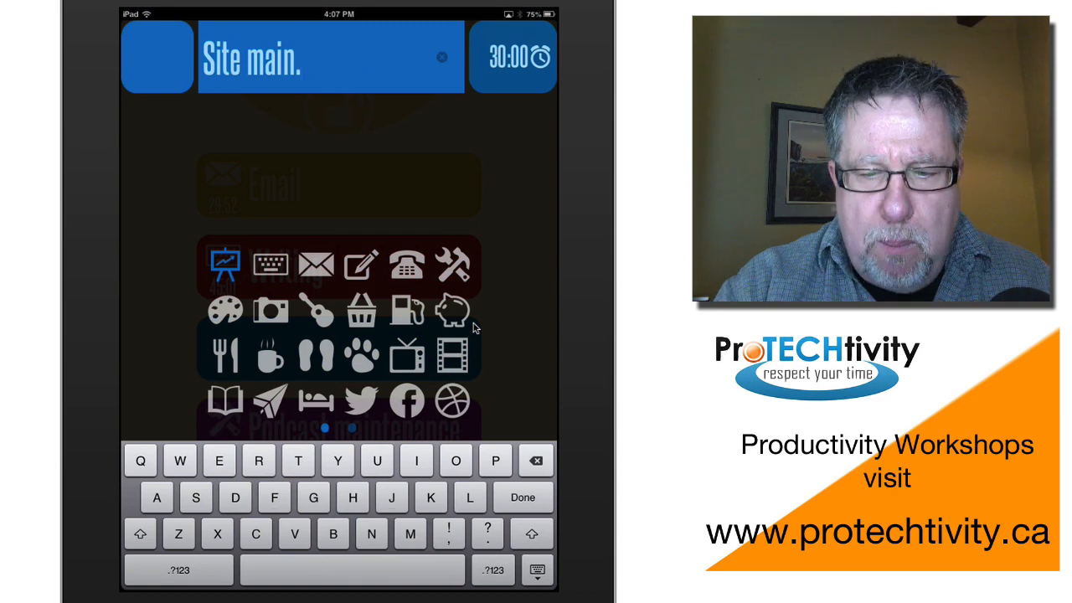
left_click(513, 56)
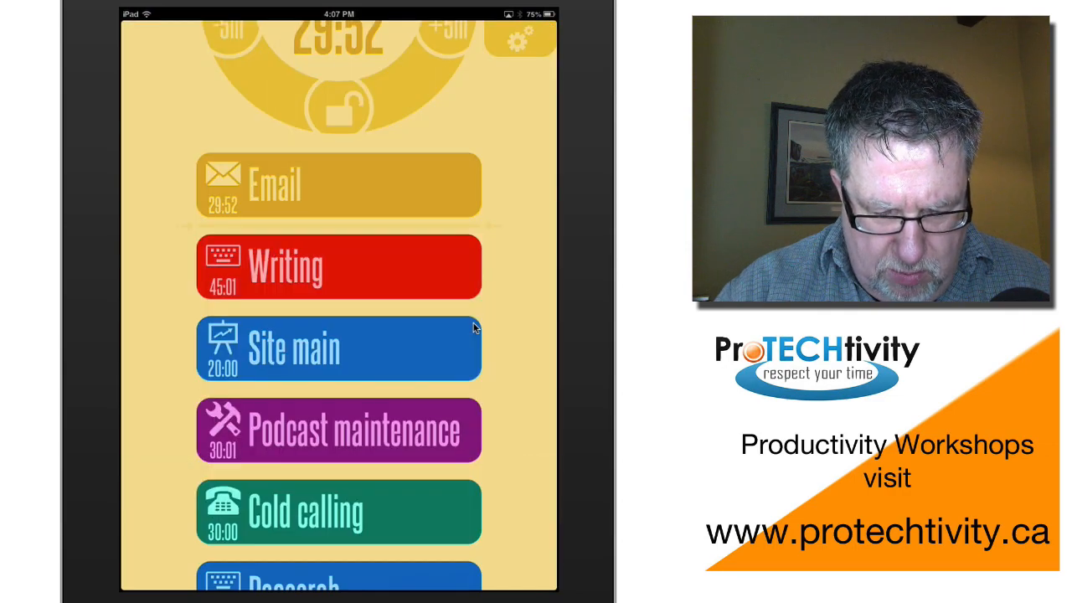
Give Site main the keyboard icon and move it below Podcast maintenance.
scroll("up", 3)
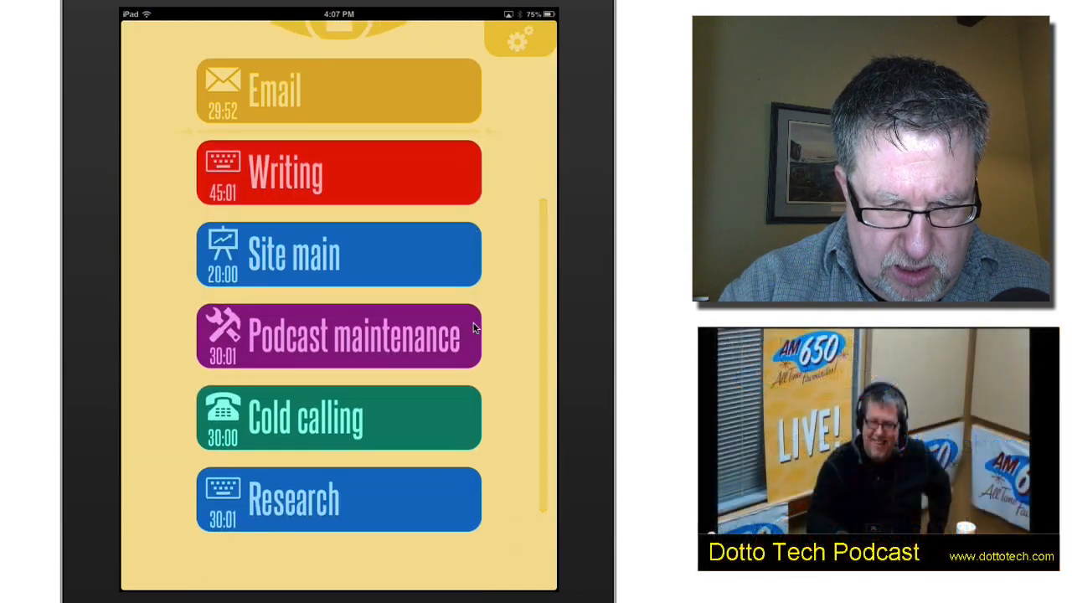
left_click(338, 254)
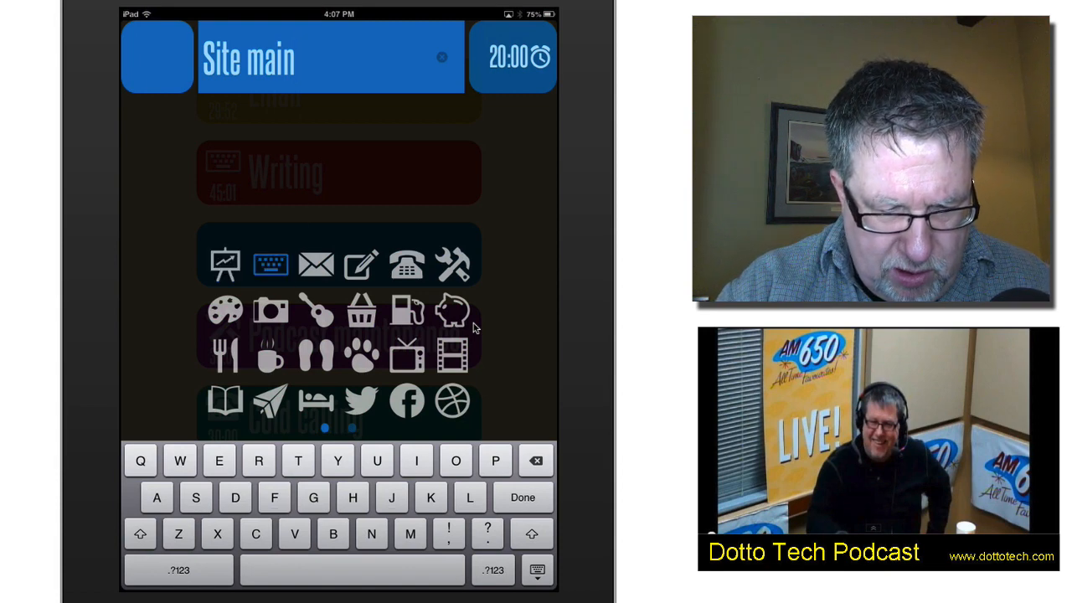
left_click(521, 496)
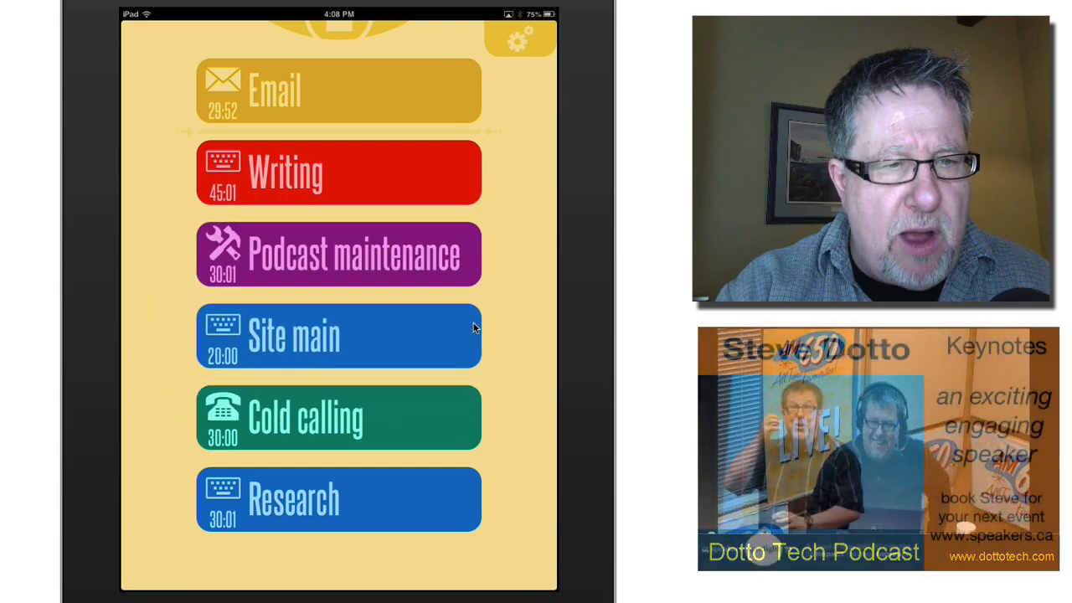
left_click(338, 91)
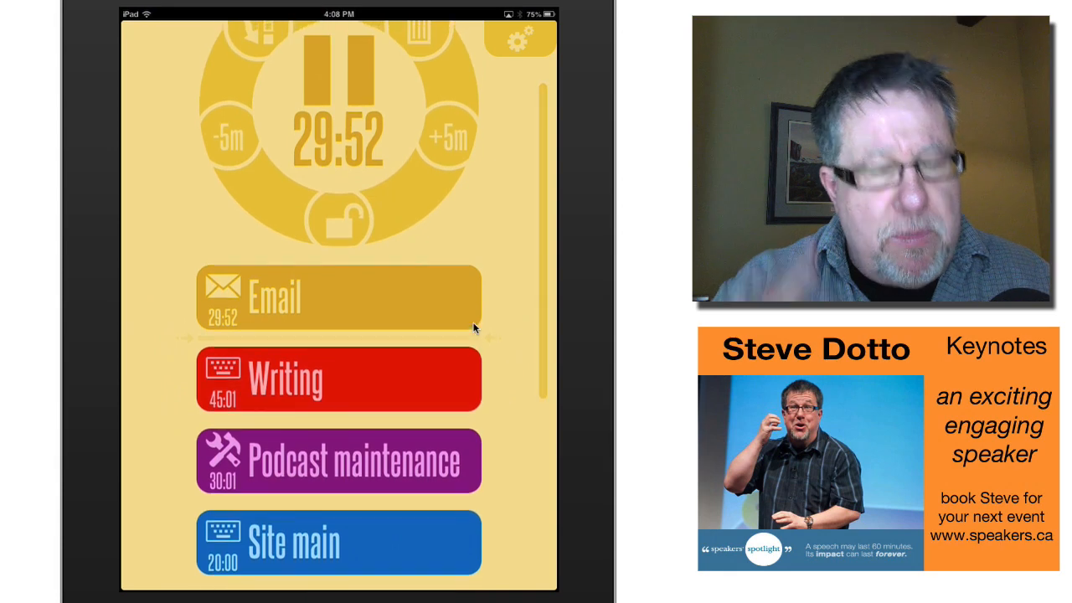